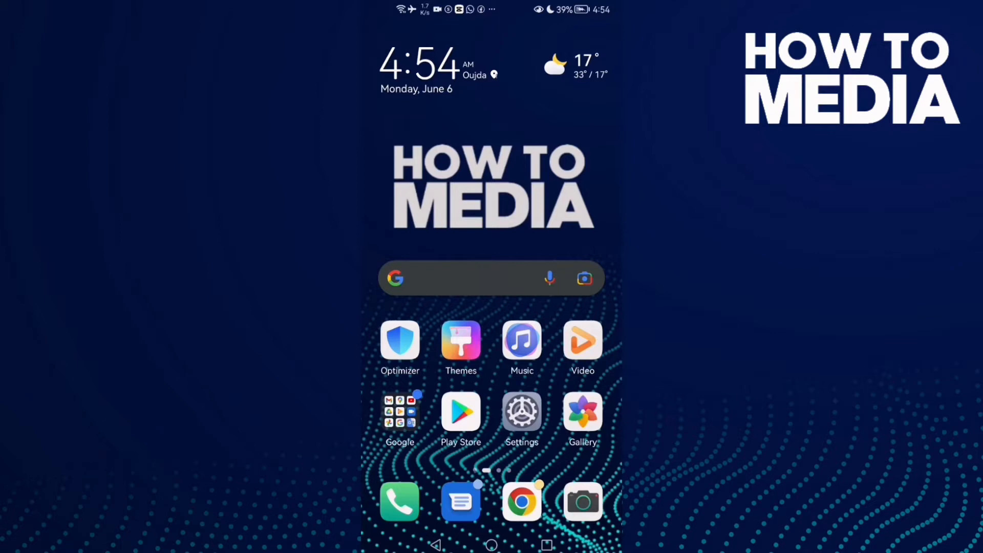
Swipe to the next home screen page and launch the Facebook Lite app.
scroll("left", 3)
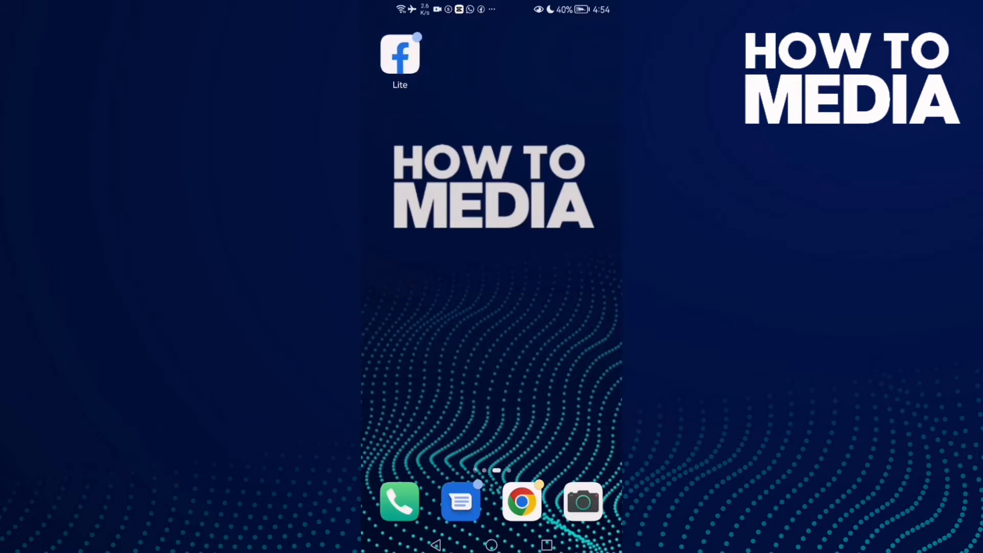
left_click(400, 53)
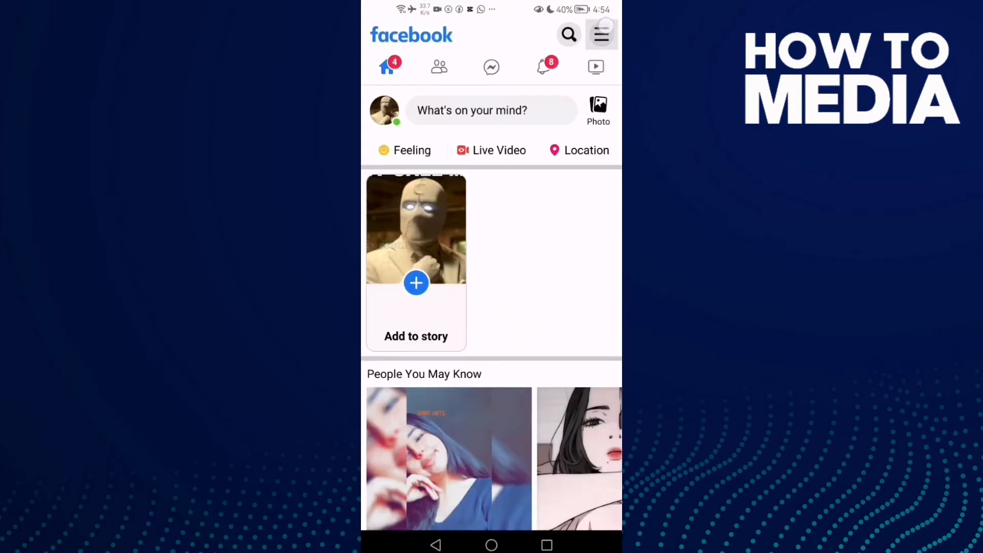
Turn on Dark mode from the main menu, then reopen the menu in the dark theme.
left_click(600, 35)
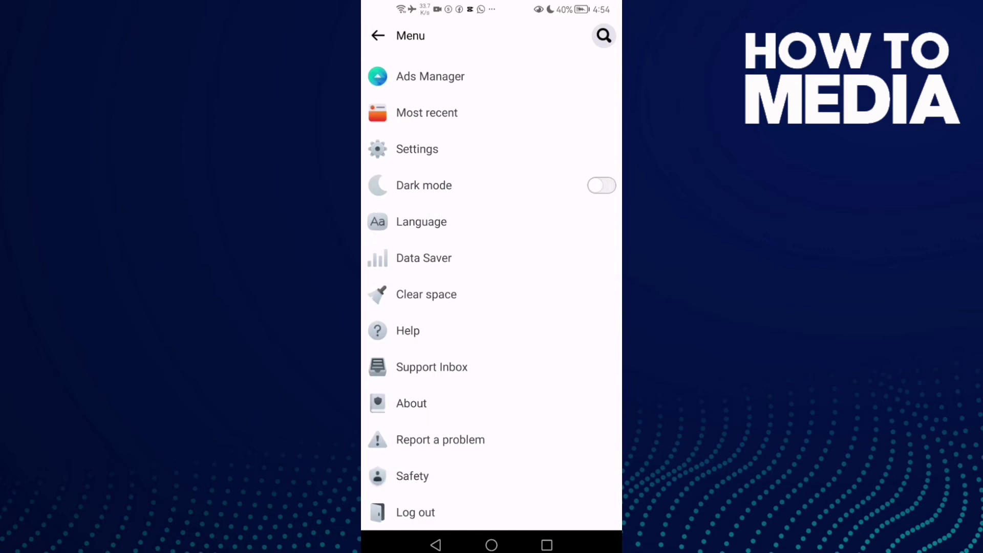
scroll("down", 3)
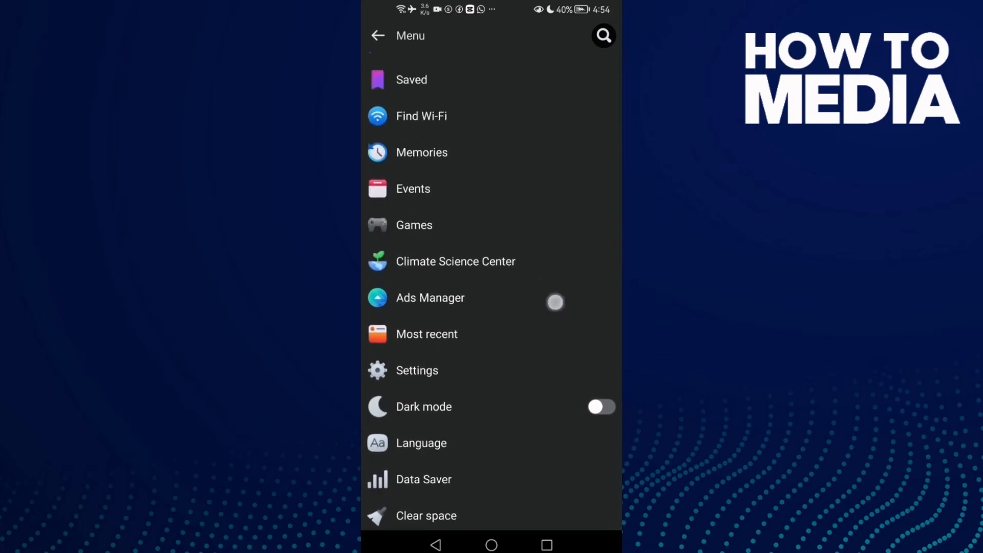
left_click(378, 35)
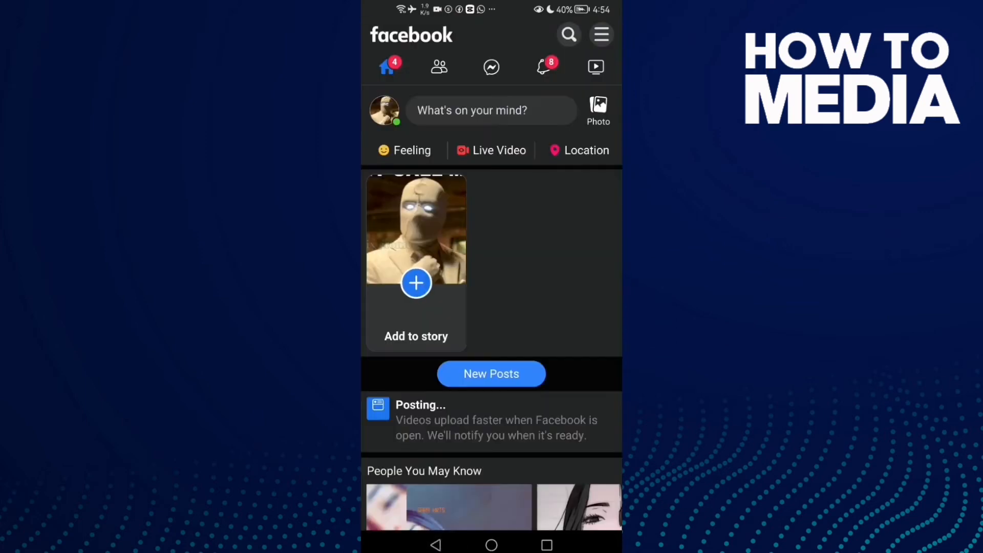
left_click(600, 35)
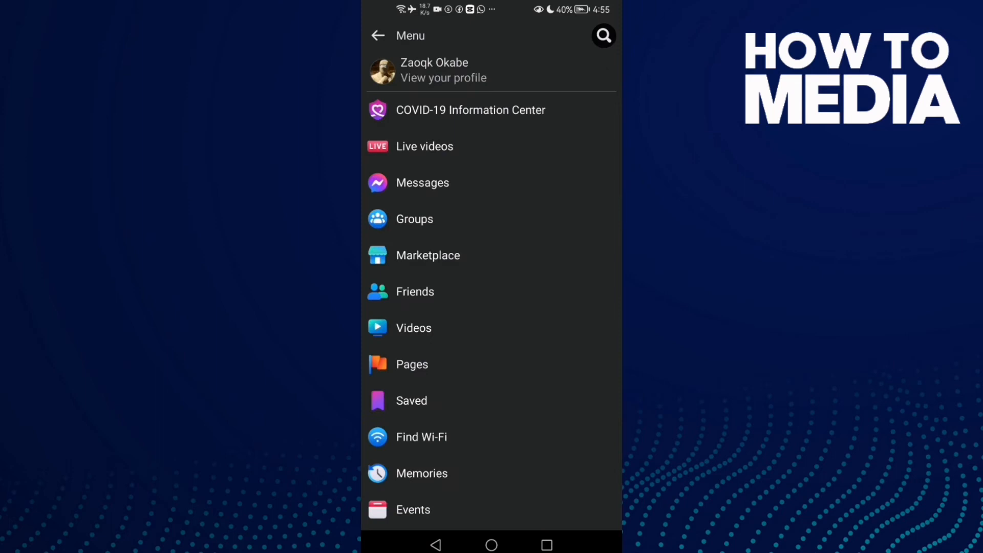
Toggle Dark mode off in the menu, then leave for the Android home screen.
scroll("down", 3)
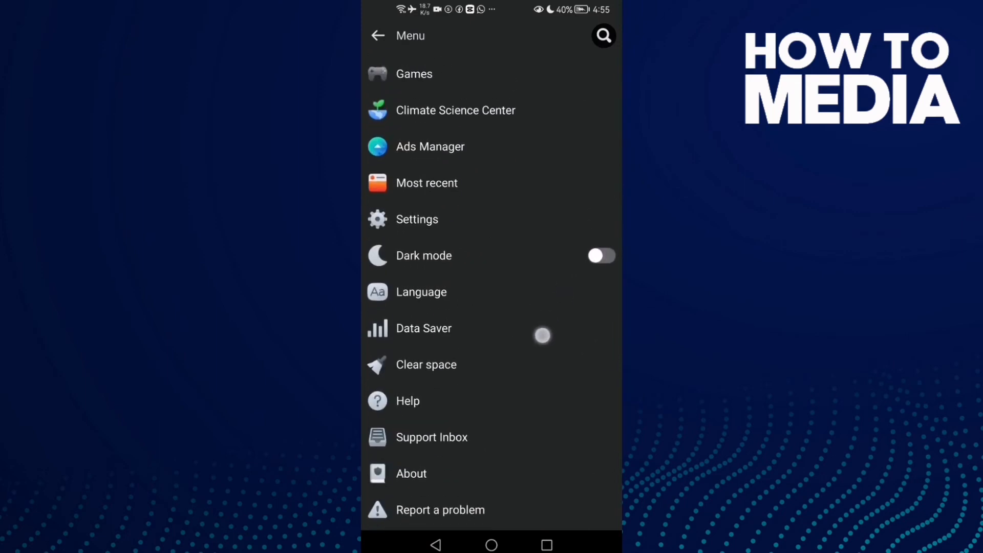
left_click(594, 255)
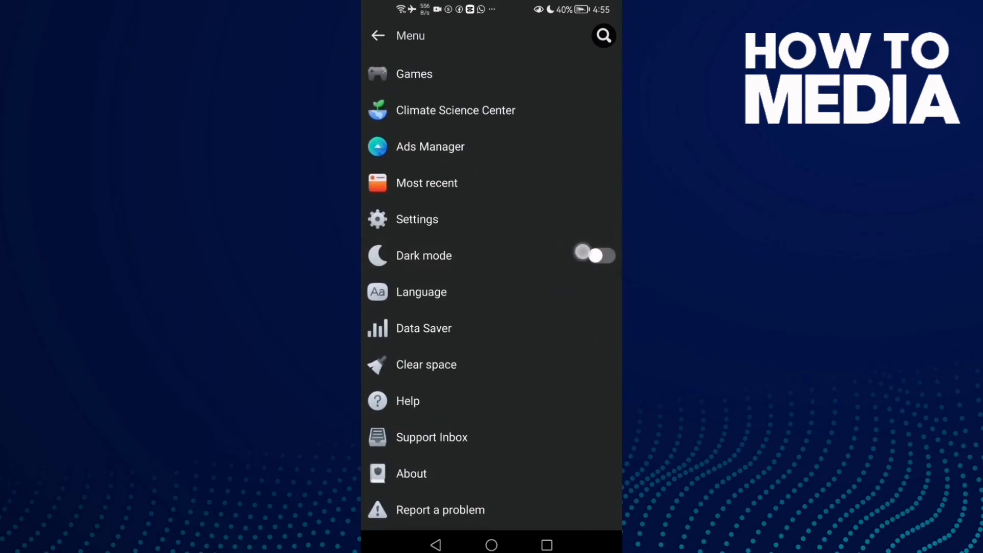
scroll("up", 3)
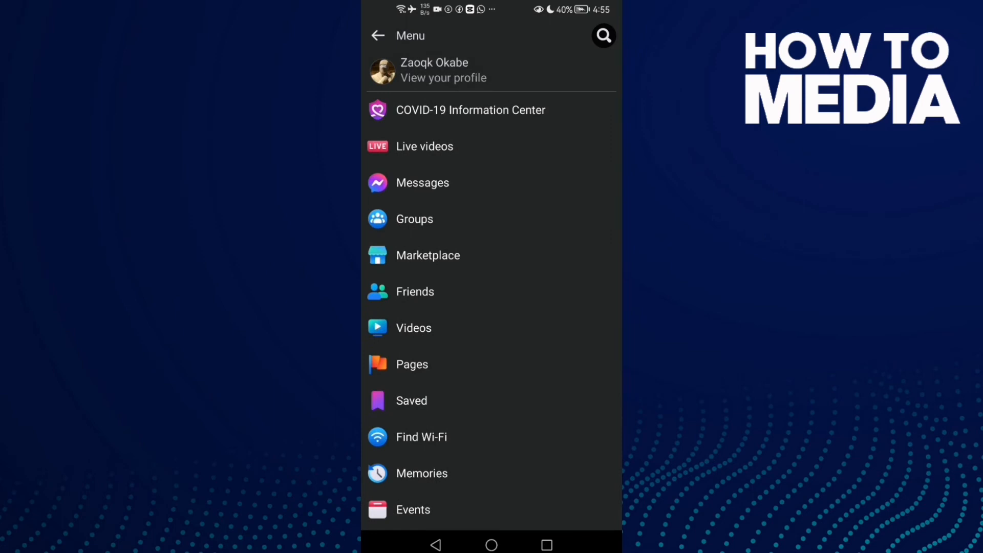
scroll("up", 3)
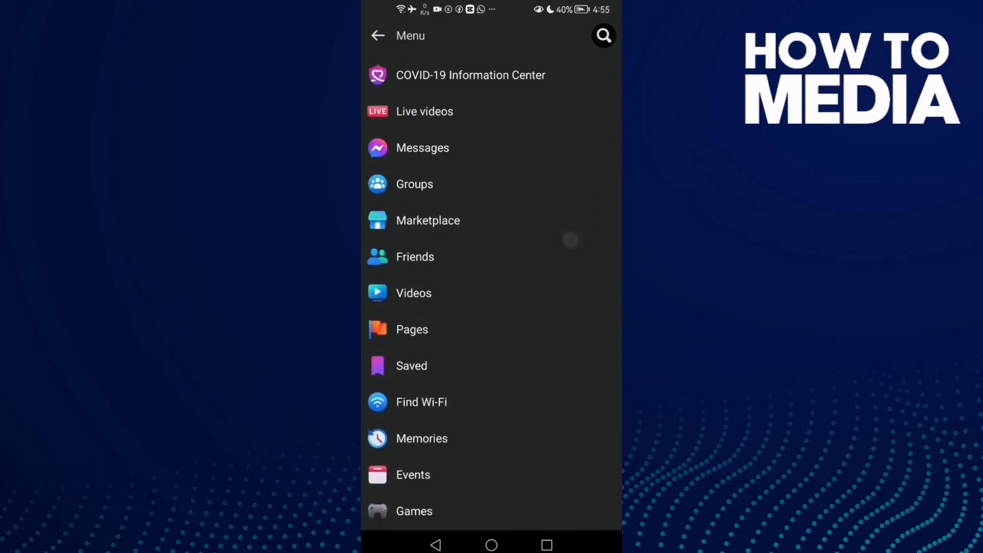
left_click(491, 545)
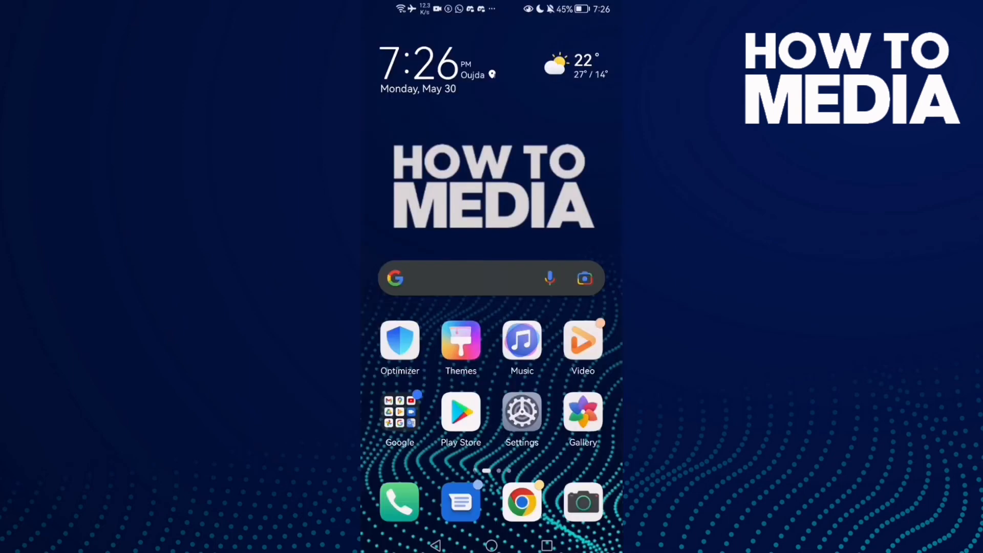